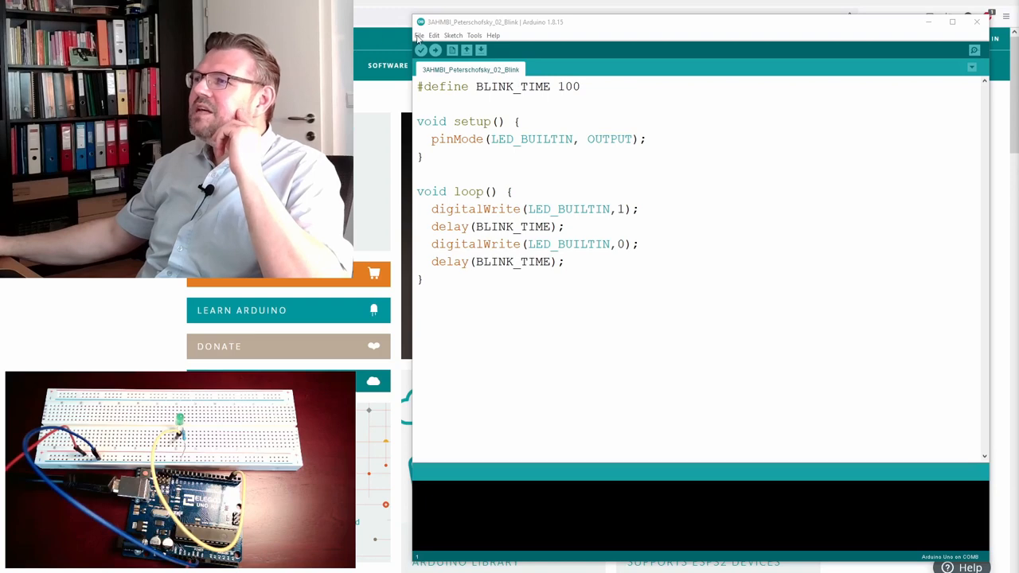
- Save the Blink sketch as a new, separate sketch copy via Save As
{"action": "left_click", "coordinate": [465, 49]}
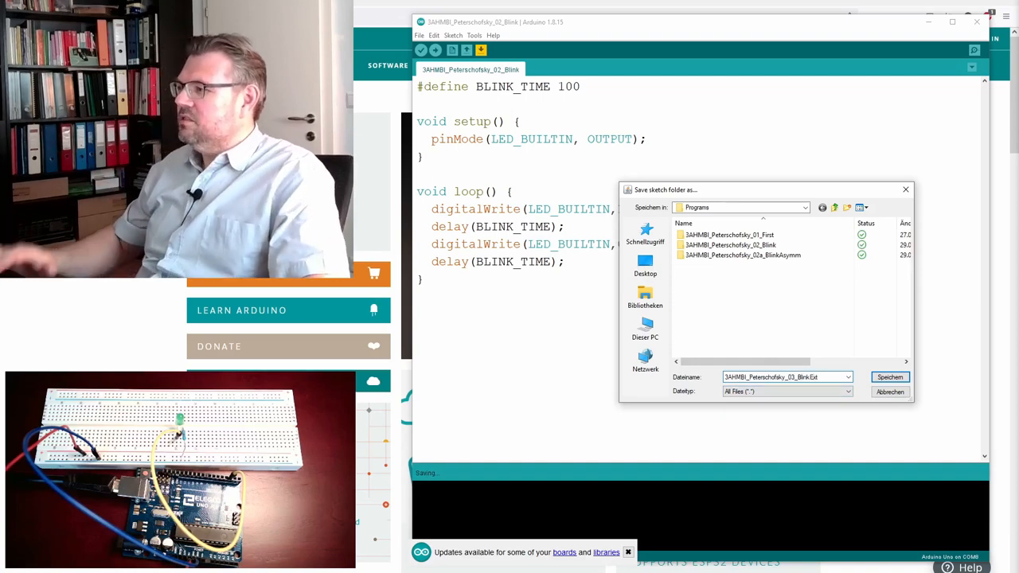
{"action": "left_click", "coordinate": [890, 376]}
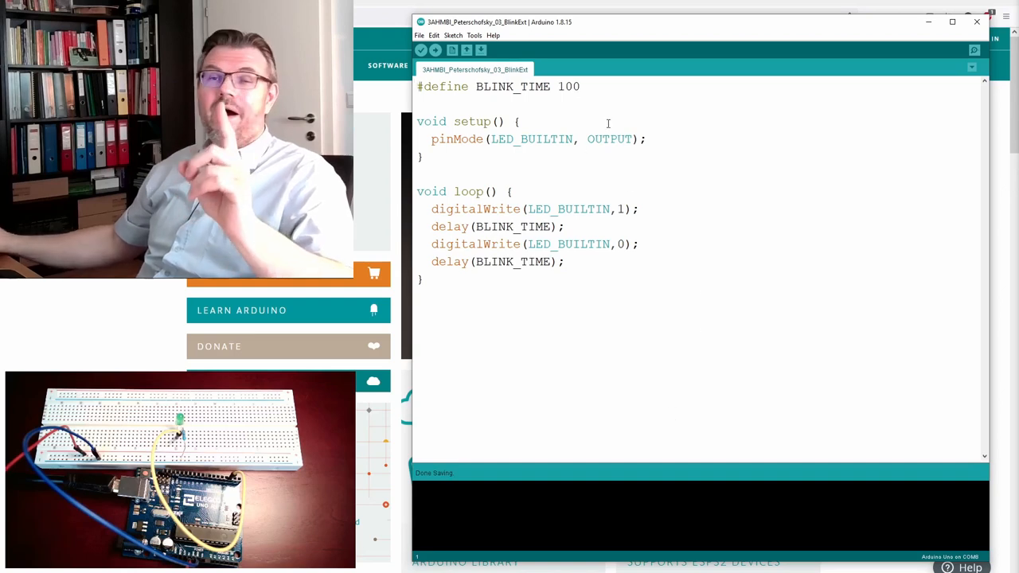
- Add '#define LED_PIN 2' under BLINK_TIME and begin replacing LED_BUILTIN with LED_PIN
{"action": "type", "text": "#"}
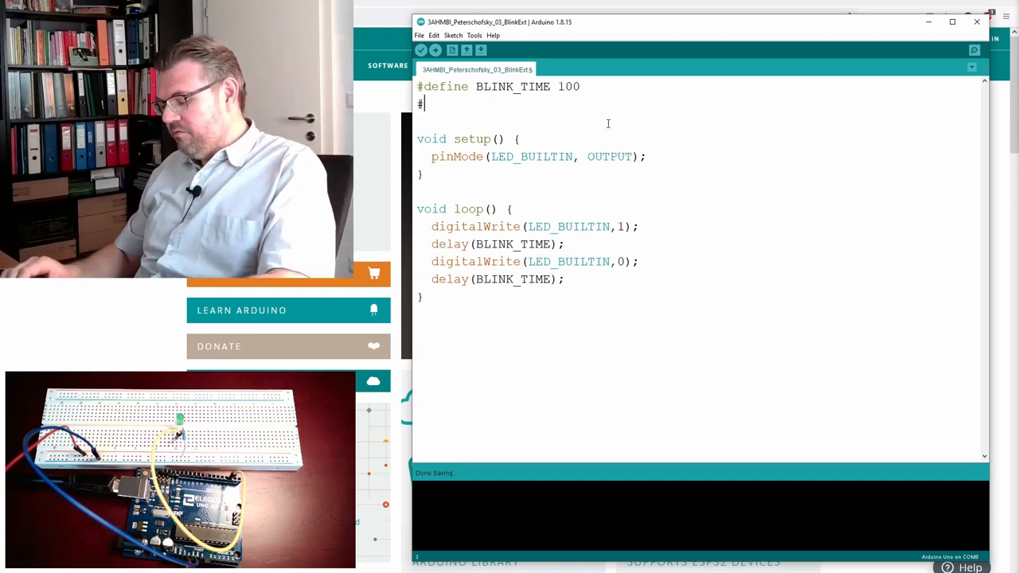
{"action": "type", "text": "define"}
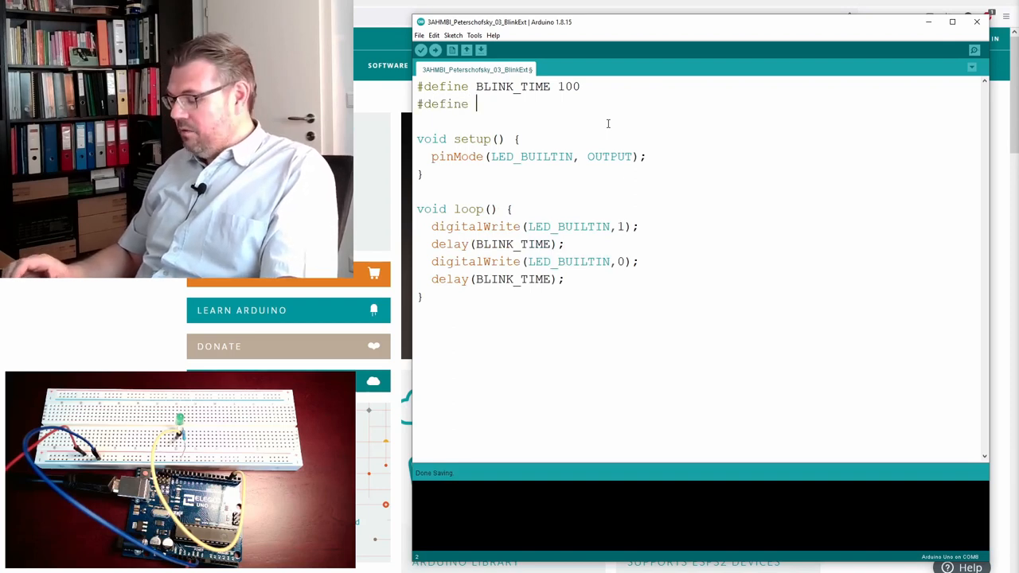
{"action": "type", "text": "LED_P"}
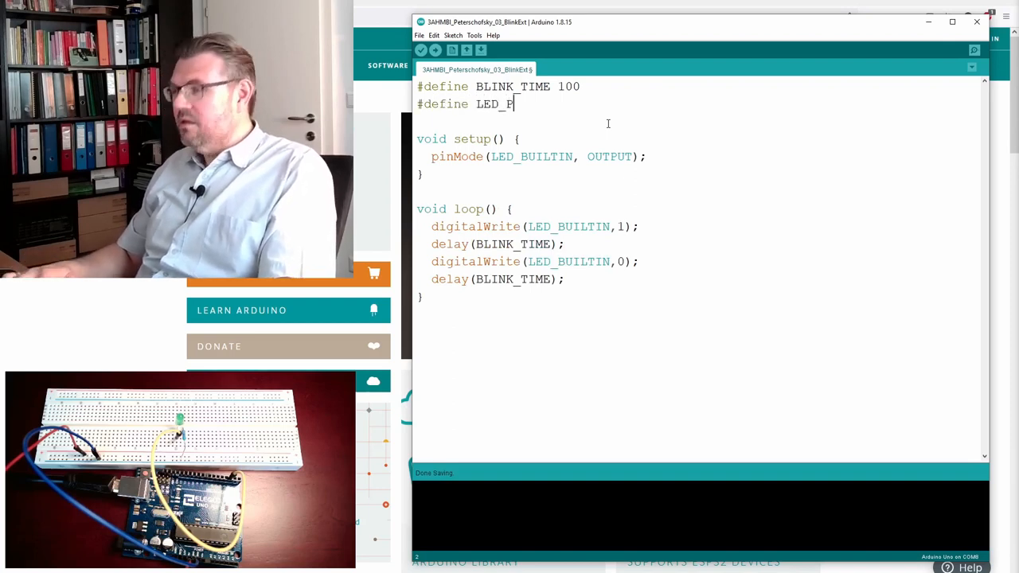
{"action": "type", "text": "IN"}
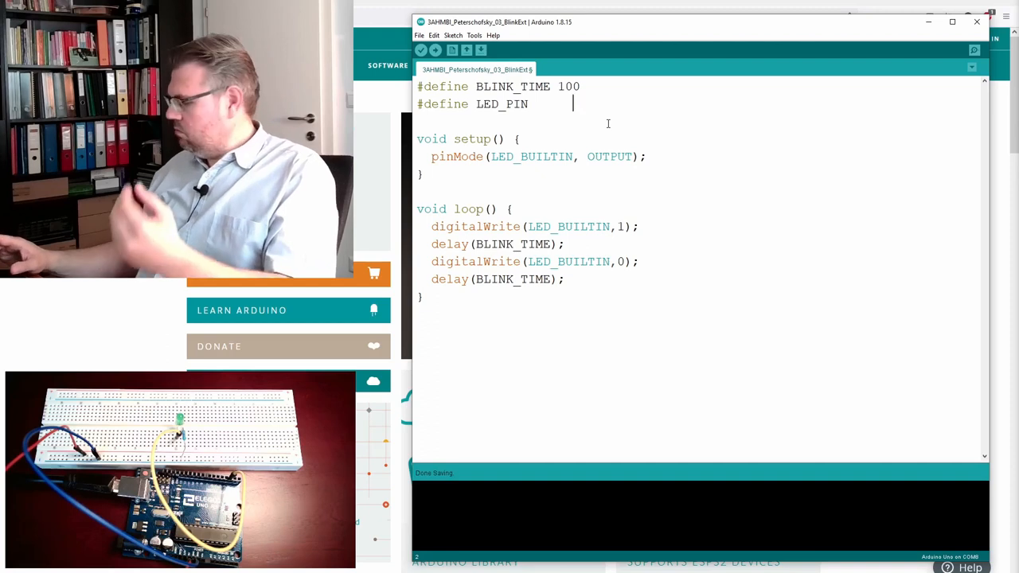
{"action": "type", "text": "2"}
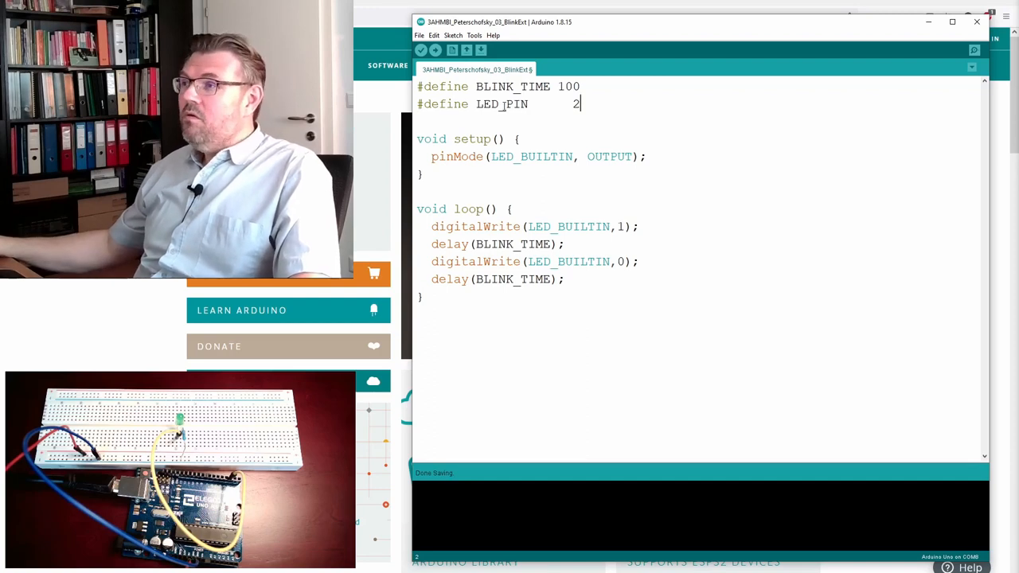
{"action": "double_click", "coordinate": [501, 103]}
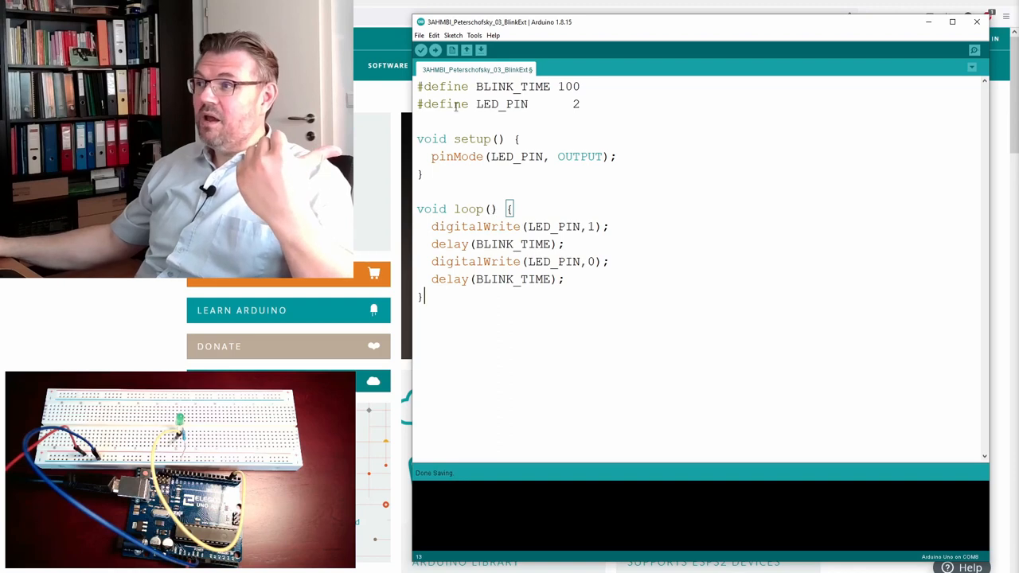
- Verify the LED_PIN sketch so it compiles successfully at 922 bytes
{"action": "triple_click", "coordinate": [525, 158]}
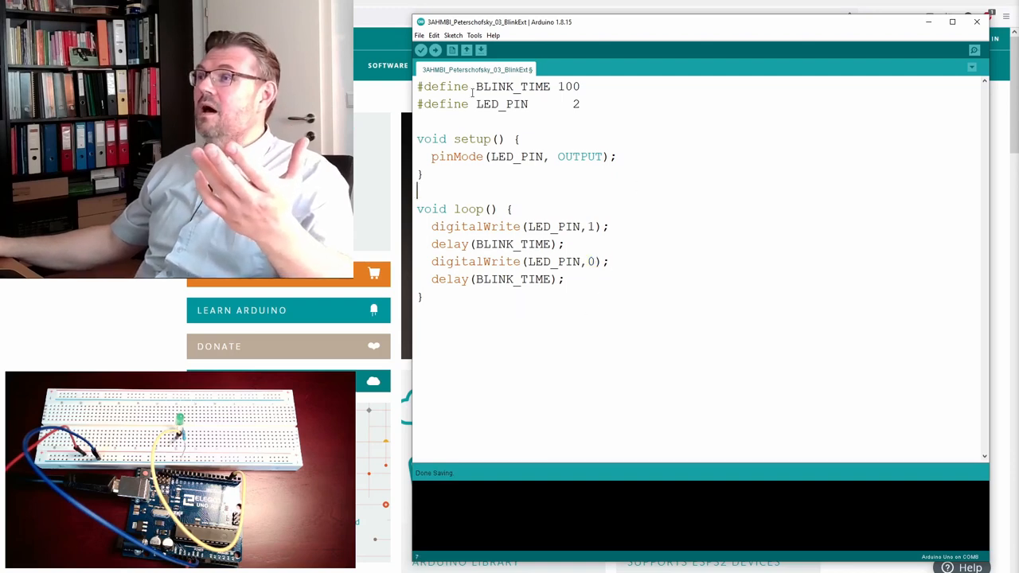
{"action": "left_click", "coordinate": [436, 49]}
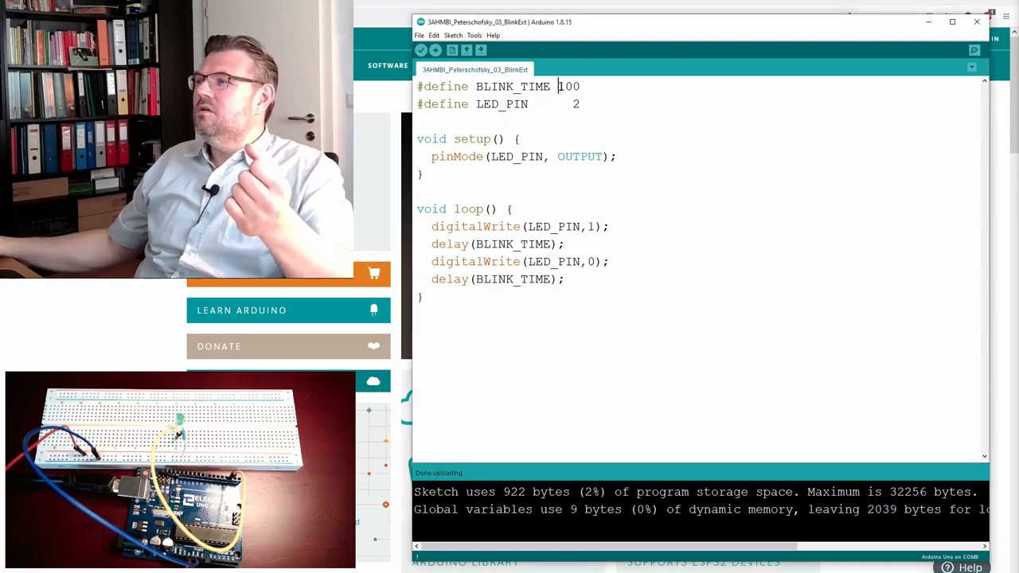
- Change BLINK_TIME from 100 to 500 ms and move to the first digitalWrite value
{"action": "type", "text": "500"}
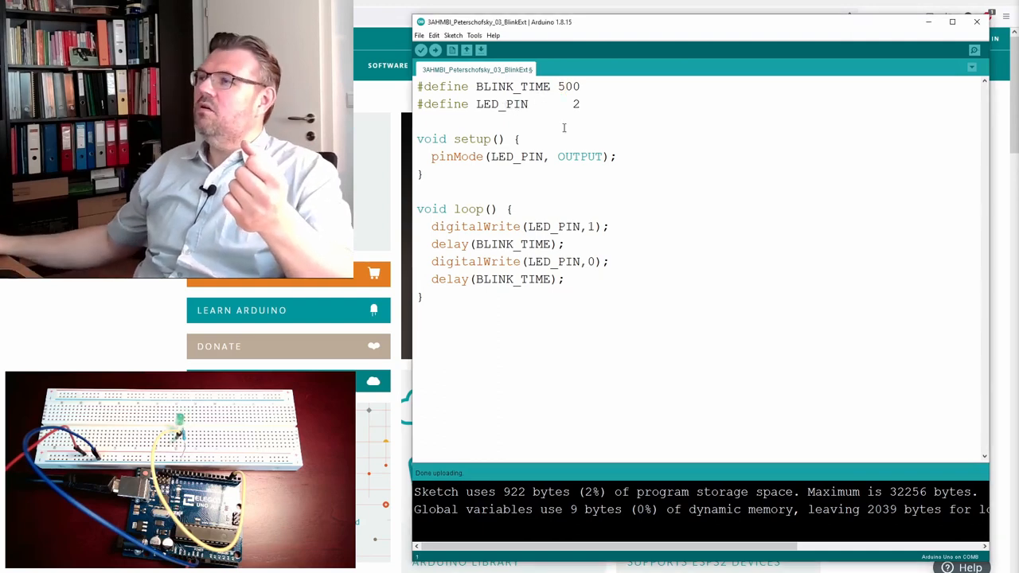
{"action": "left_click", "coordinate": [435, 50]}
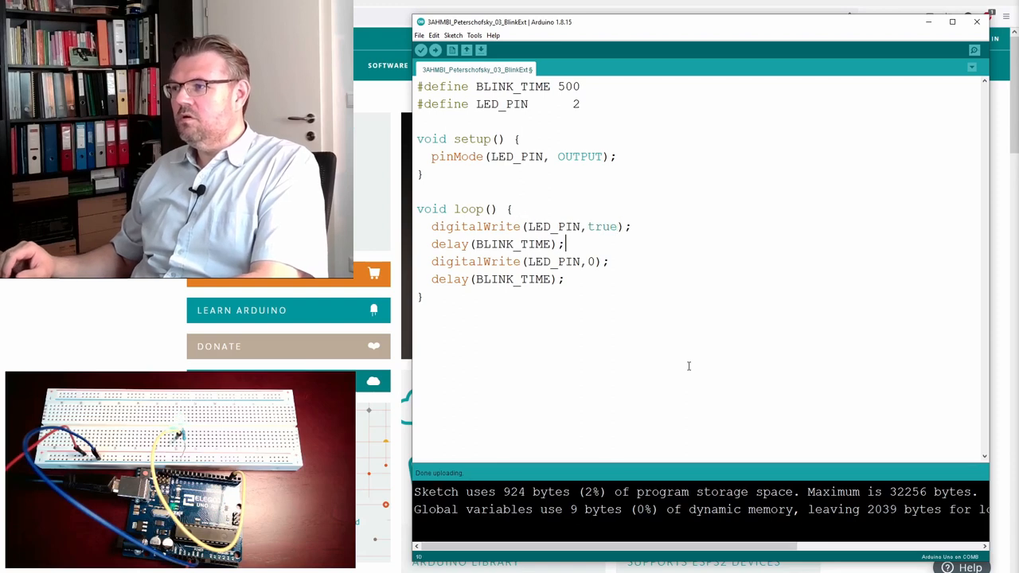
- Replace the 0 in the second LED_PIN write with false and recompile at 924 bytes
{"action": "double_click", "coordinate": [589, 261]}
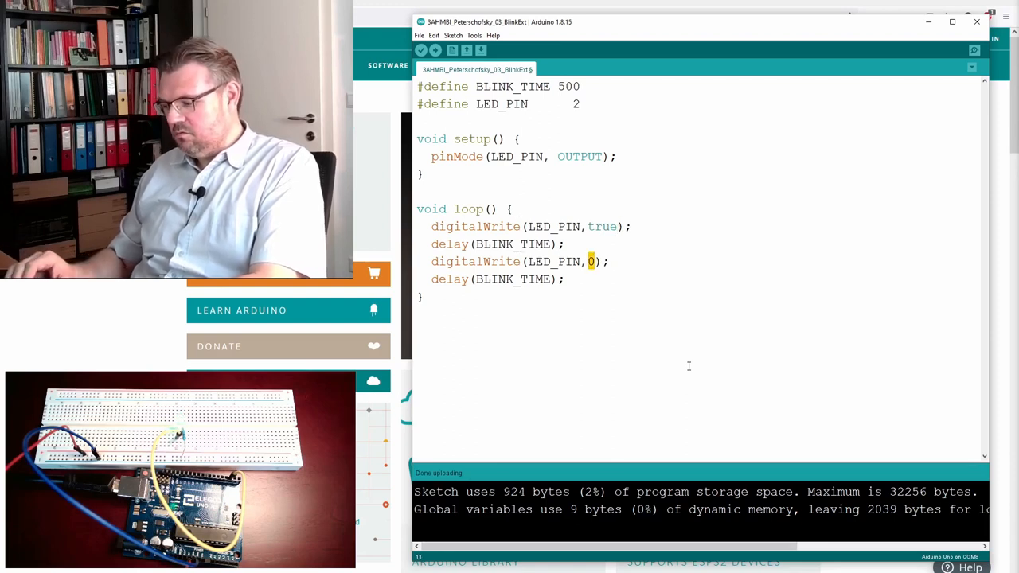
{"action": "type", "text": "false"}
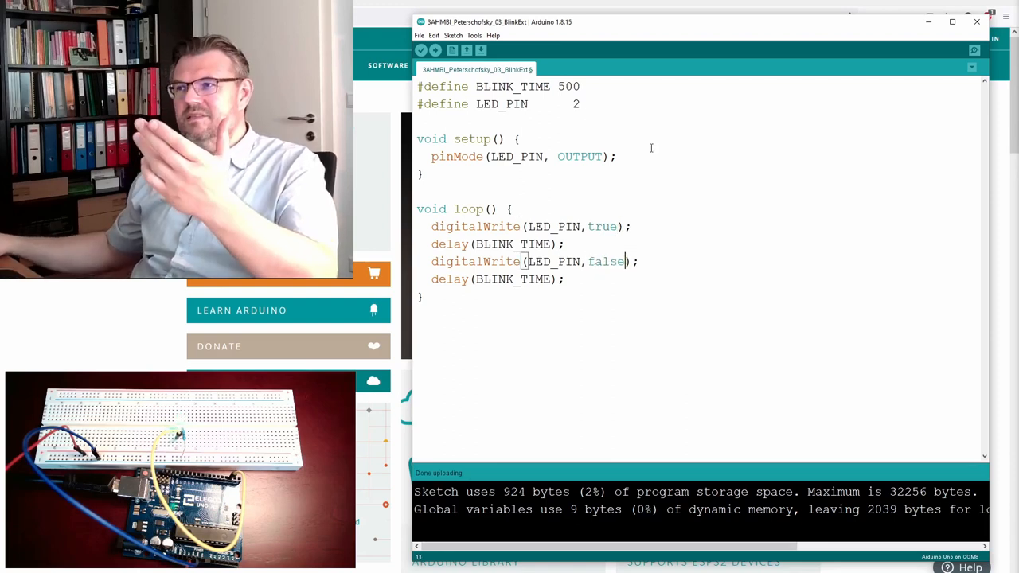
{"action": "left_click", "coordinate": [436, 49]}
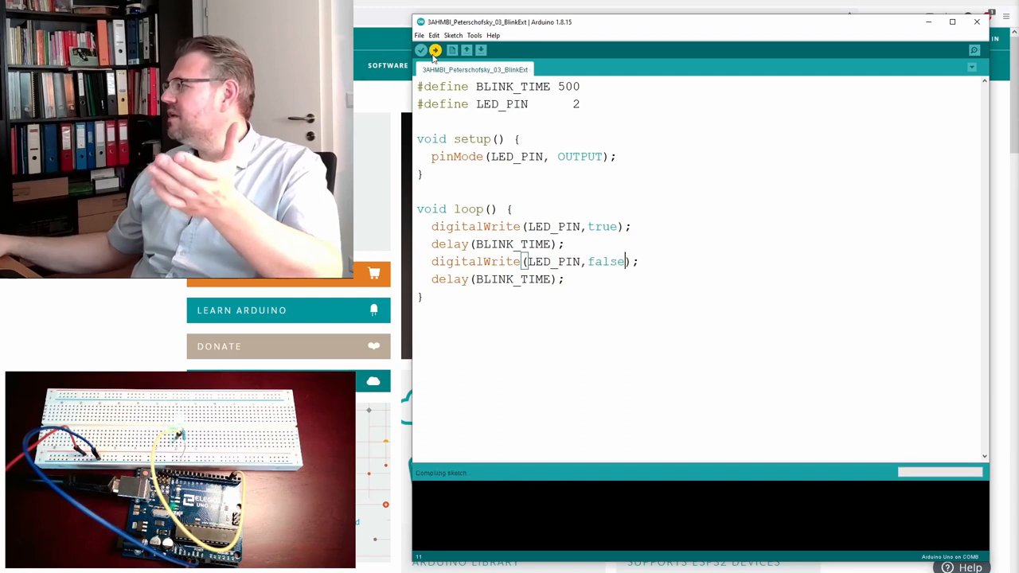
{"action": "left_click", "coordinate": [435, 49]}
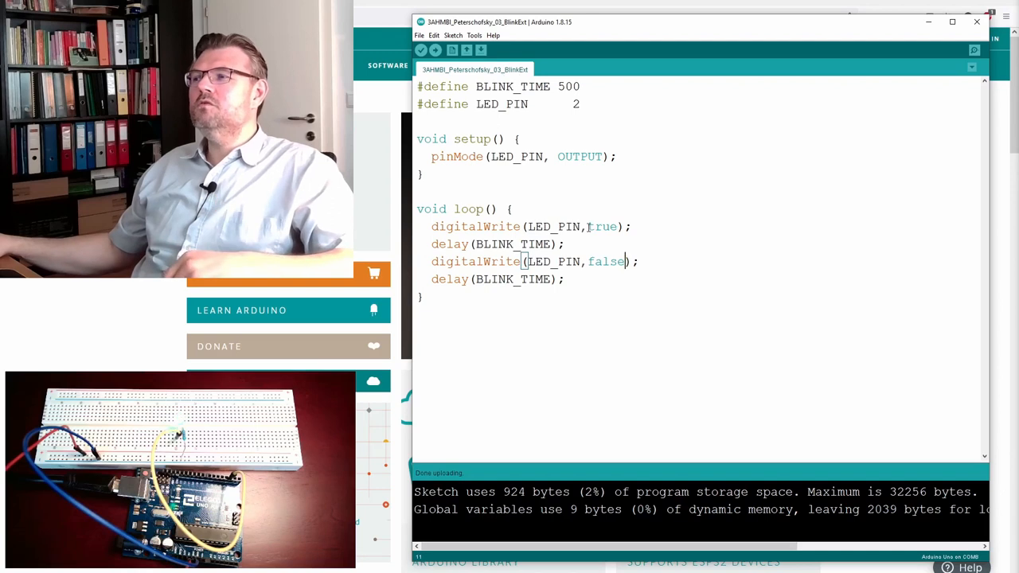
- Use HIGH and LOW in the two LED_PIN writes and upload the sketch to the board
{"action": "double_click", "coordinate": [602, 226]}
{"action": "type", "text": "HIGH"}
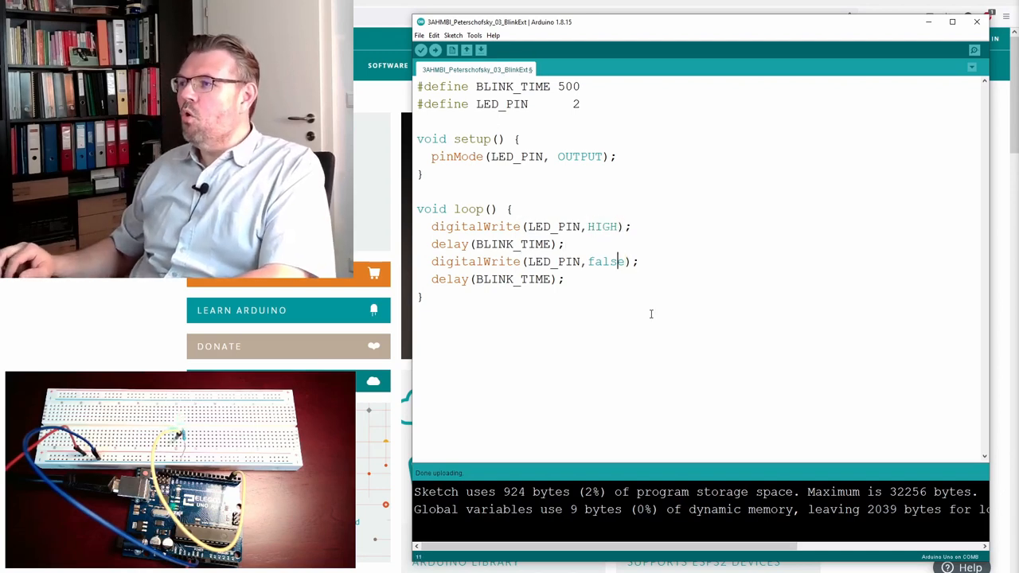
{"action": "double_click", "coordinate": [605, 262]}
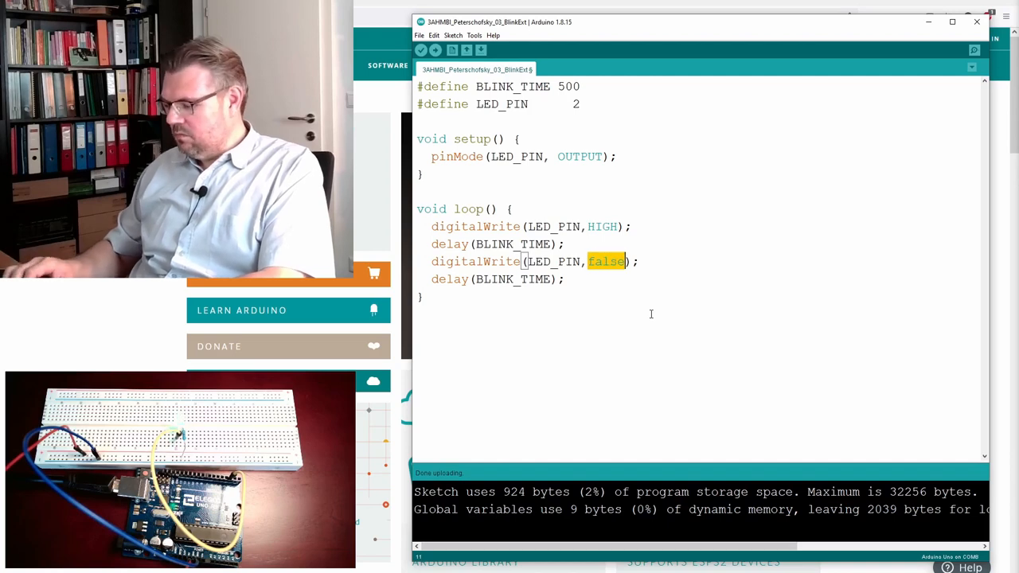
{"action": "type", "text": "LOW"}
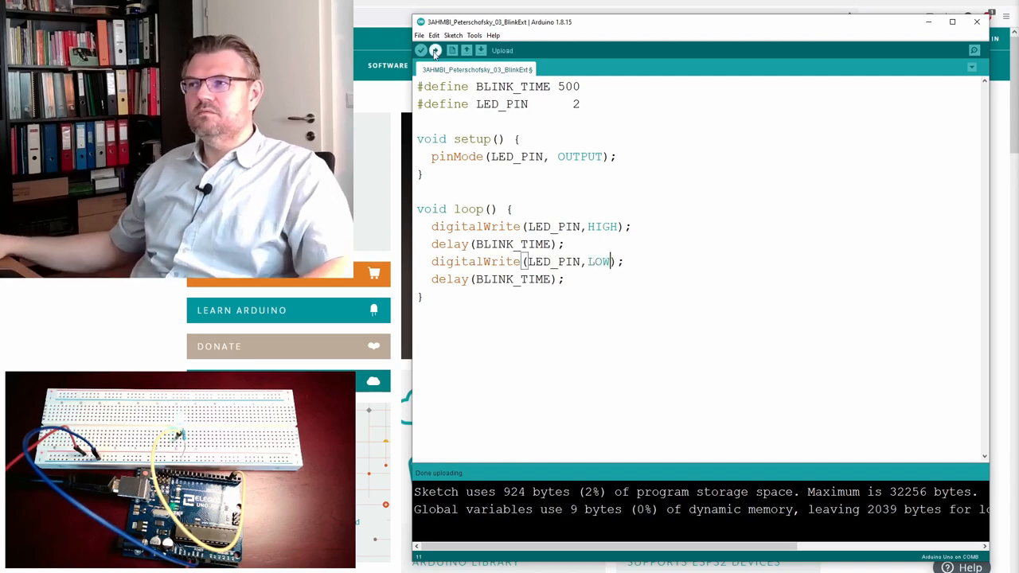
{"action": "left_click", "coordinate": [434, 50]}
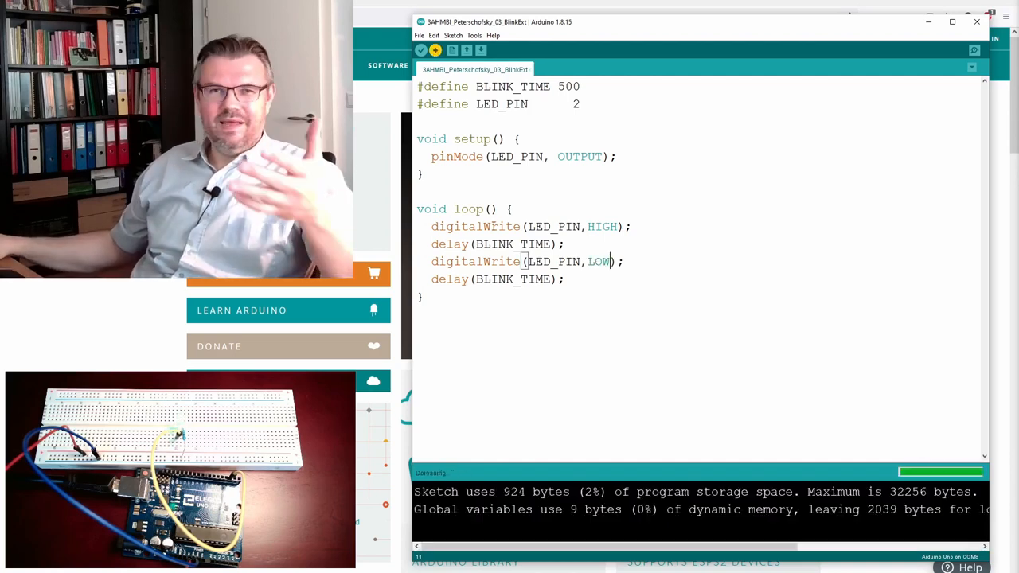